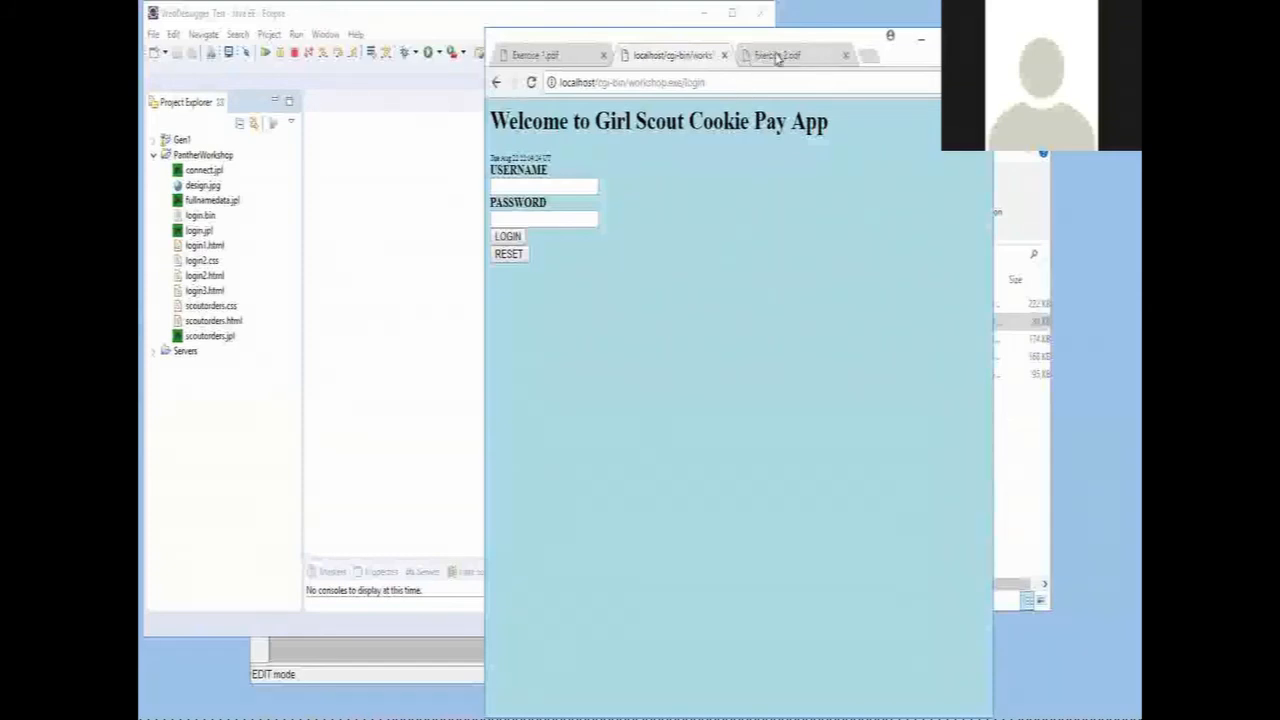
Switch to Panther Studio to set the login screen's HTML template to login2.html
{"action": "left_click", "coordinate": [780, 55]}
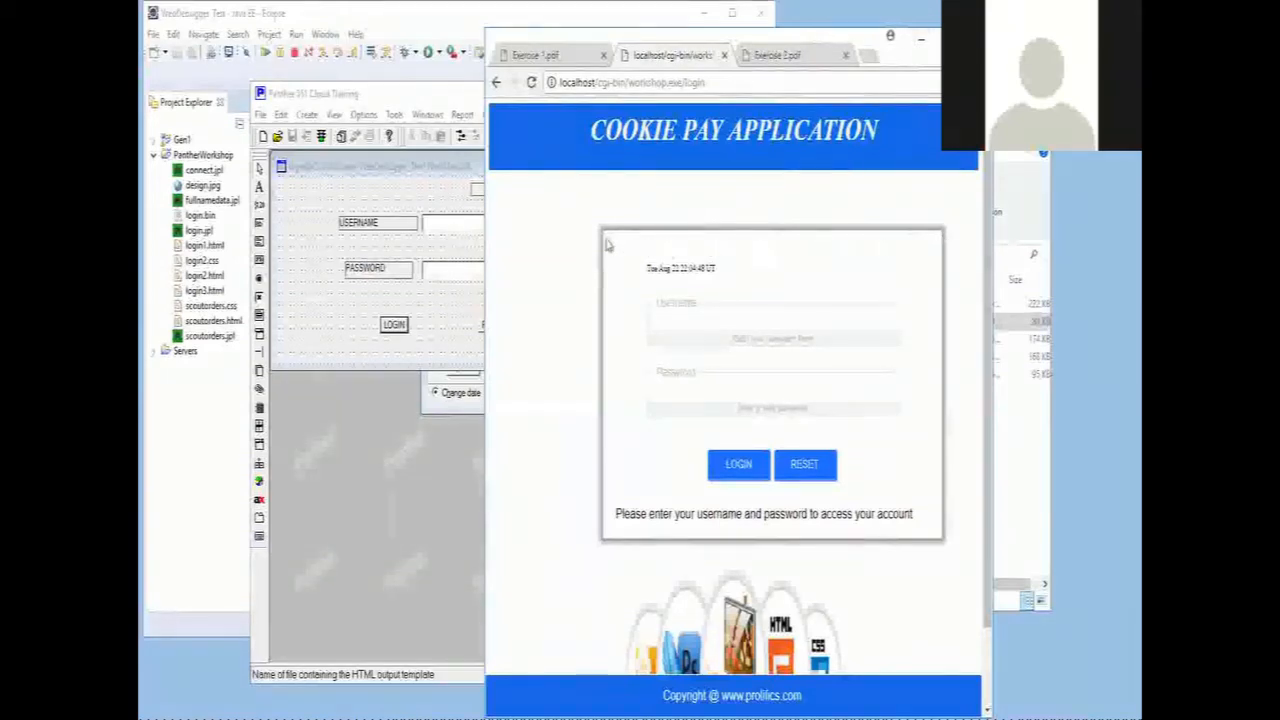
{"action": "mouse_move", "coordinate": [947, 231]}
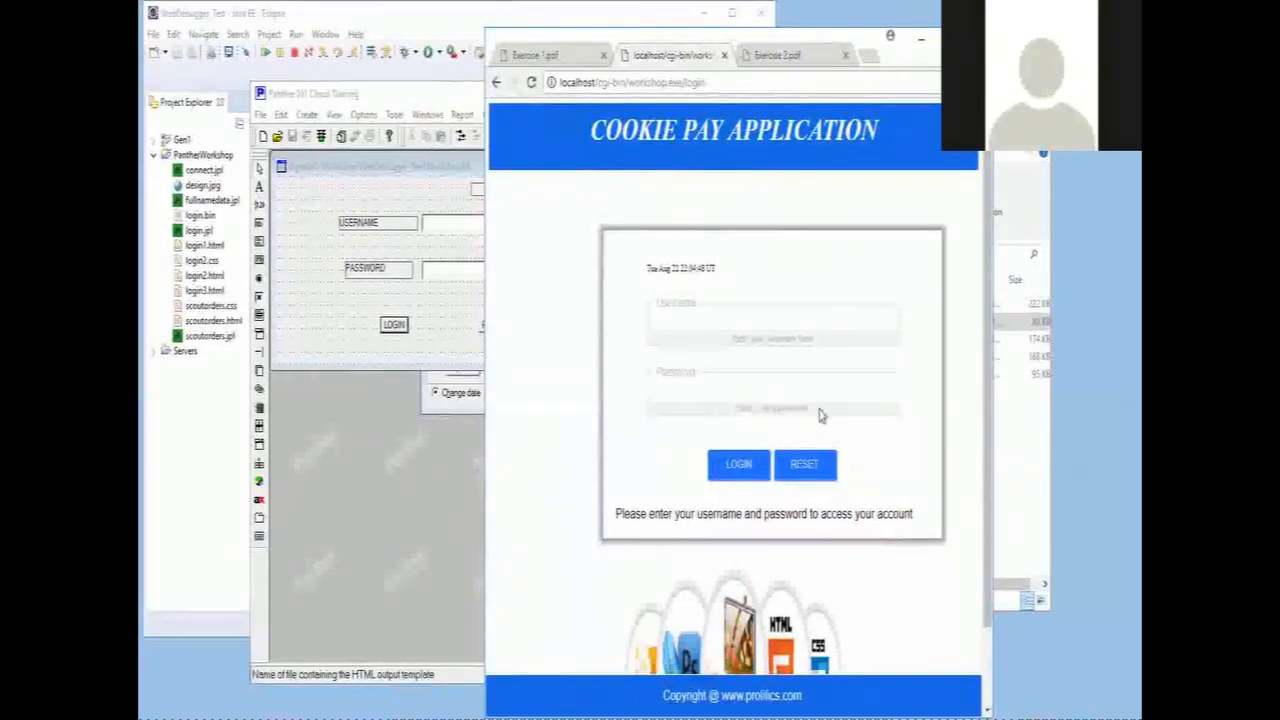
{"action": "mouse_move", "coordinate": [910, 118]}
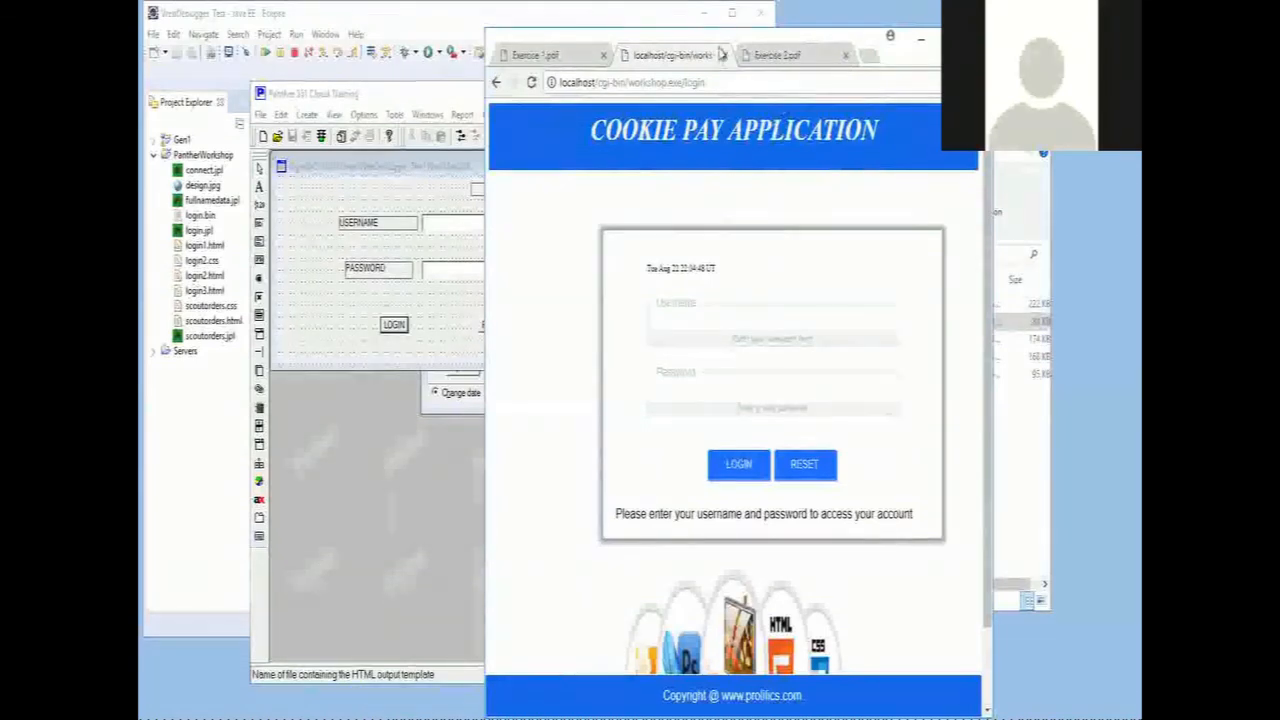
Refresh the localhost login tab to show the styled Cookie Pay page, then view Exercise 2.pdf
{"action": "left_click", "coordinate": [783, 55]}
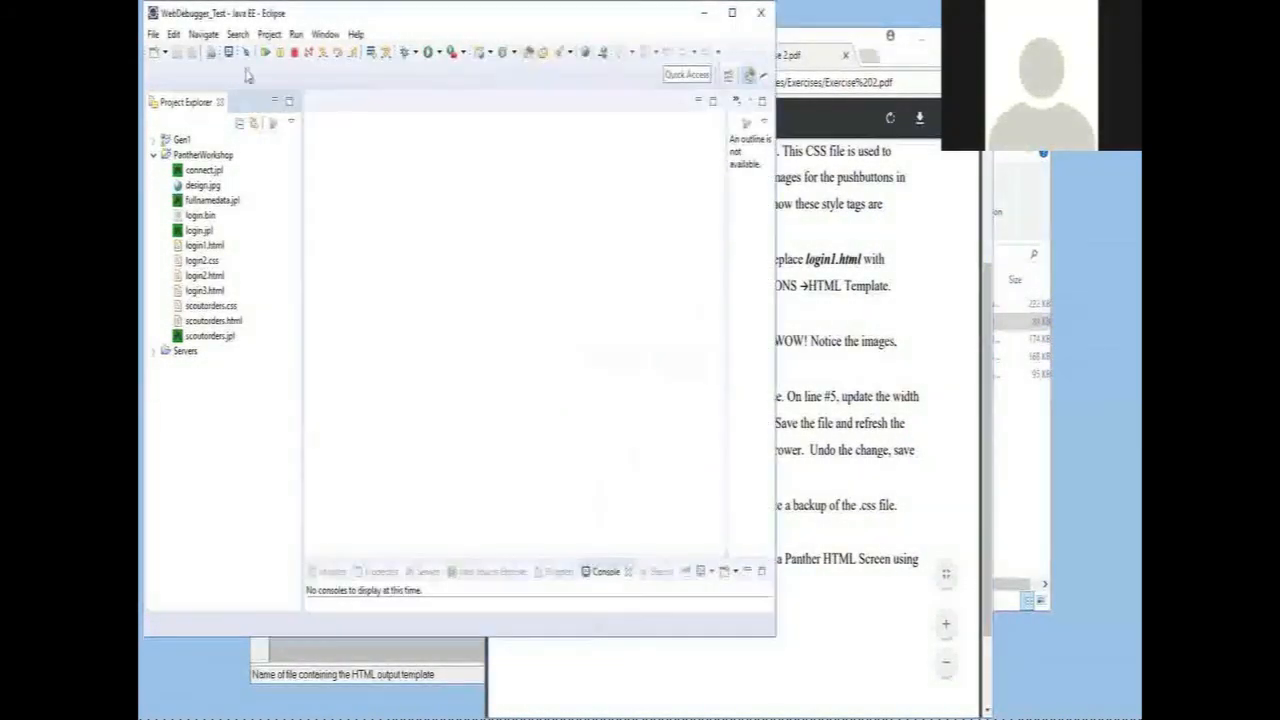
Open login2.css from PantherWorkshop and scroll through its login page and form rules
{"action": "left_click", "coordinate": [202, 260]}
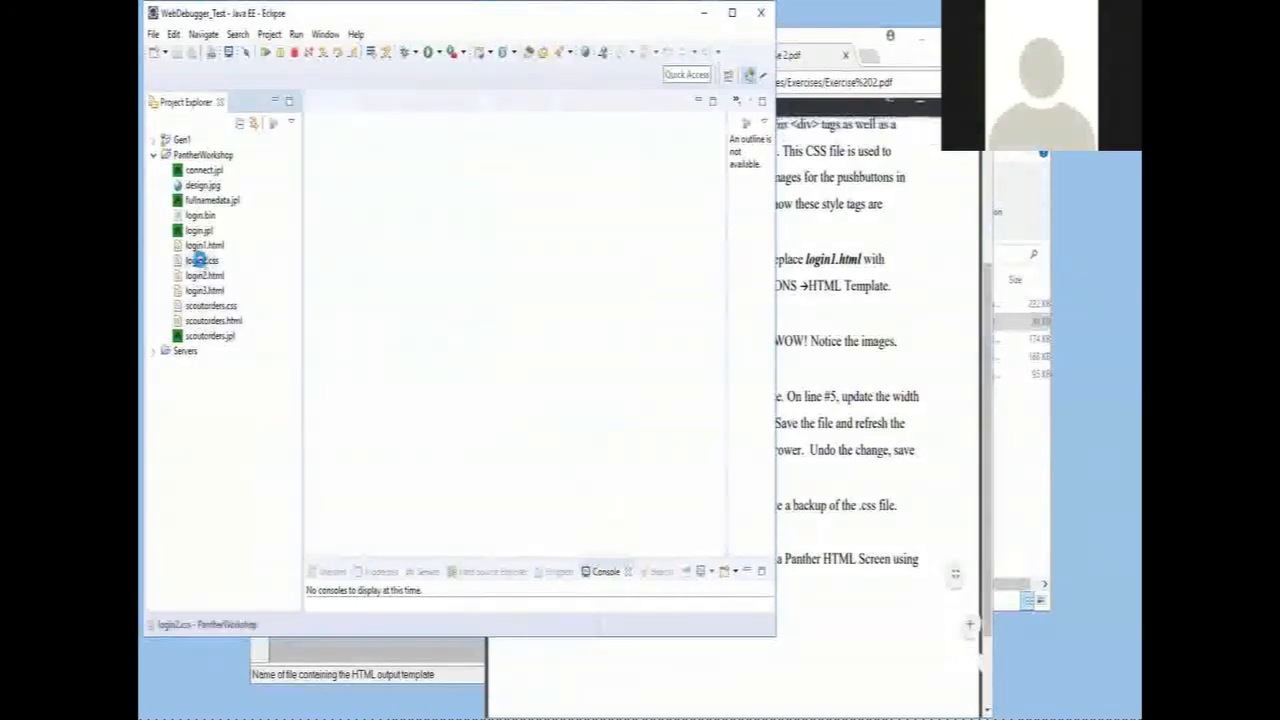
{"action": "double_click", "coordinate": [203, 260]}
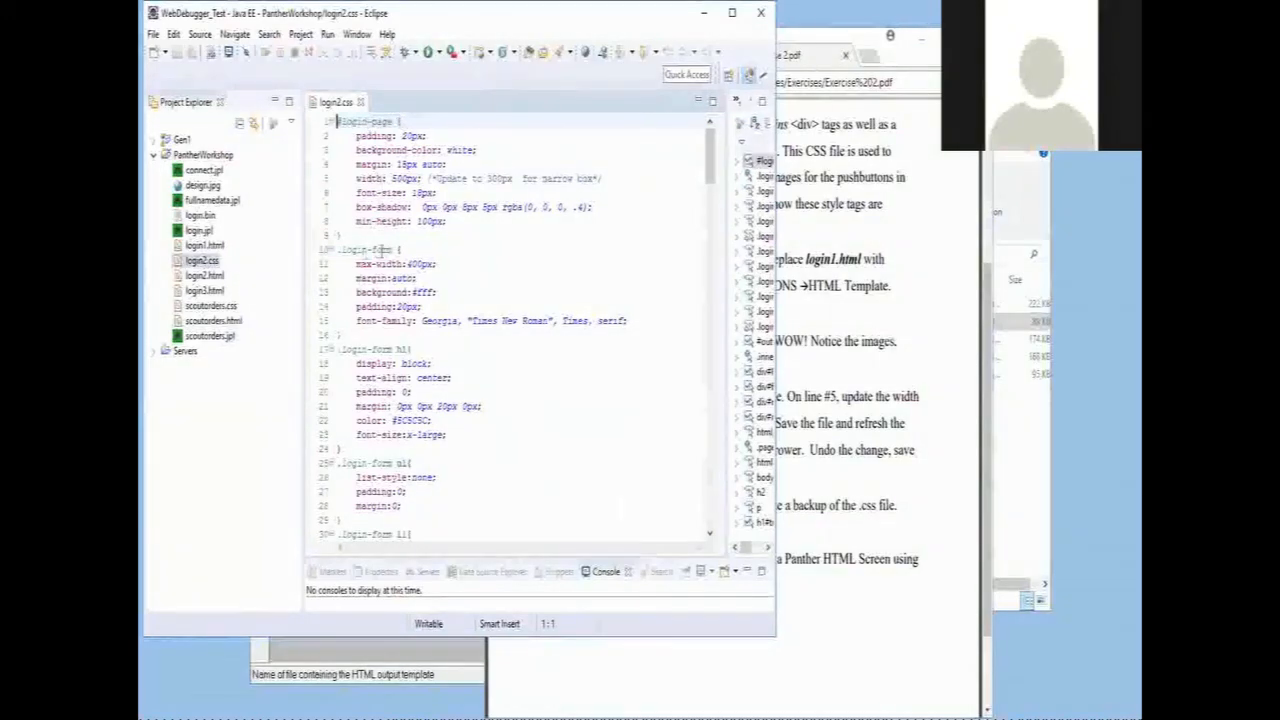
{"action": "scroll", "scroll_direction": "down", "scroll_amount": 3}
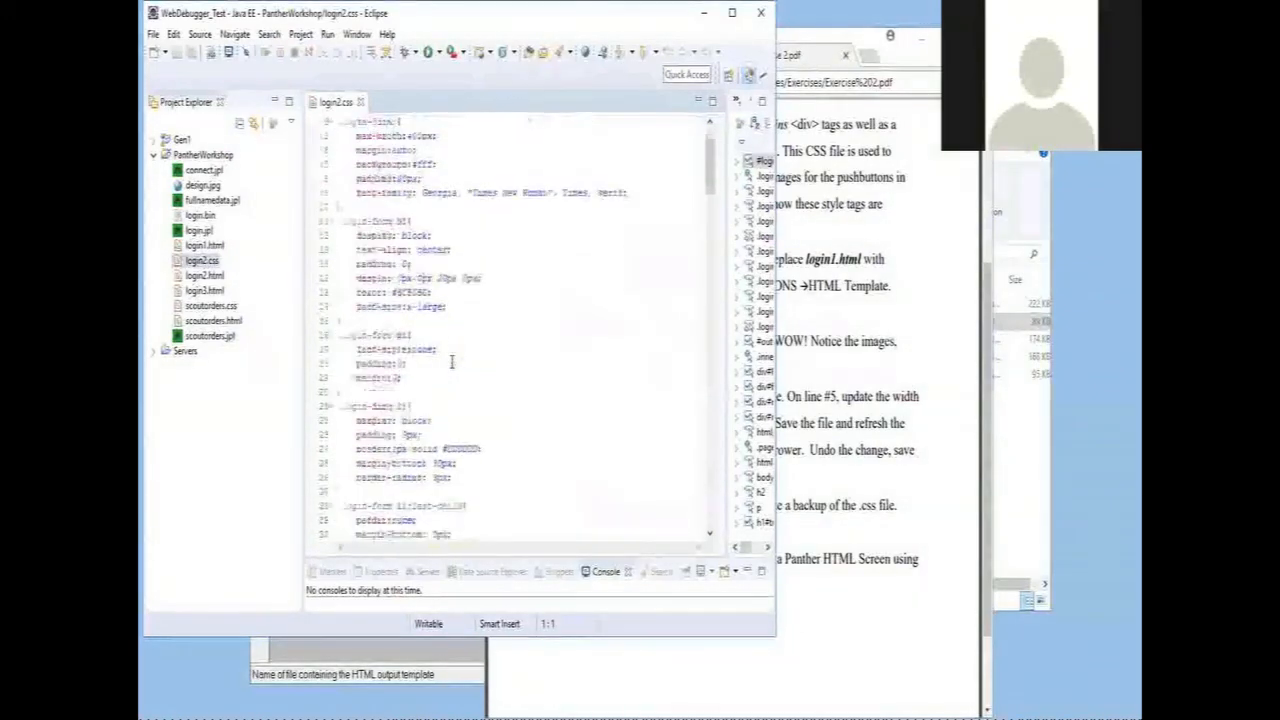
{"action": "scroll", "scroll_direction": "down", "scroll_amount": 3}
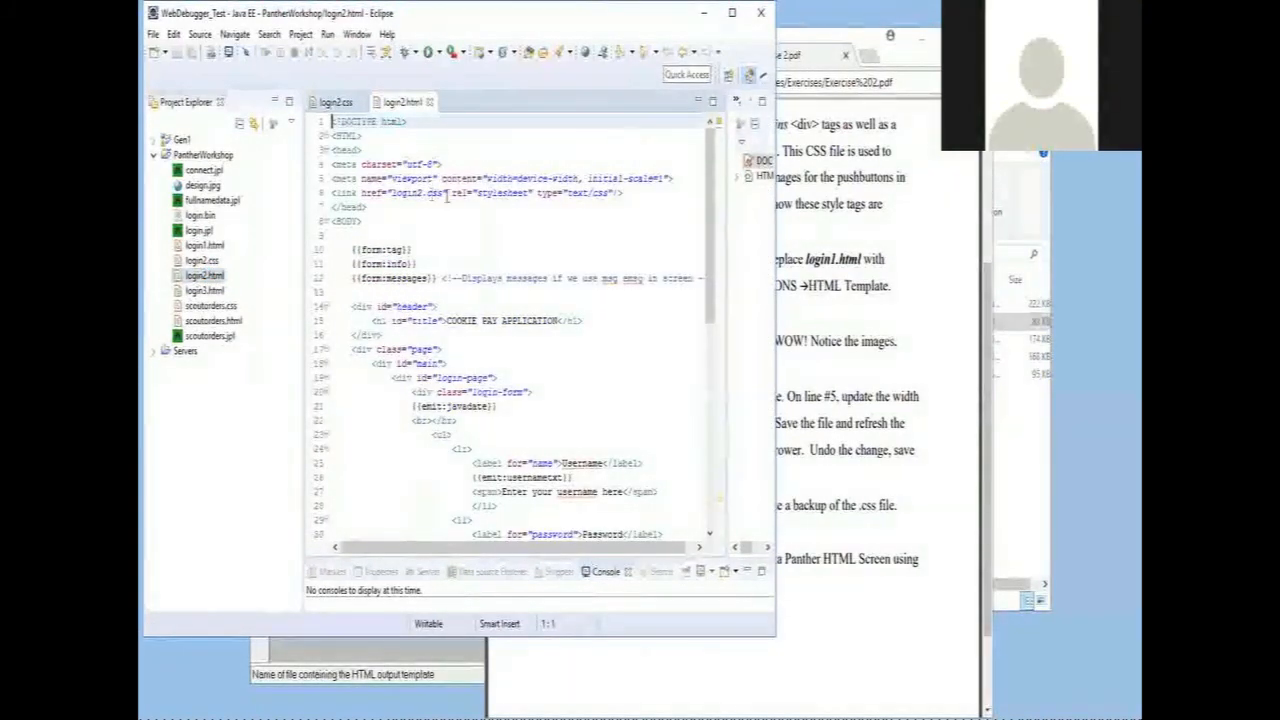
{"action": "mouse_move", "coordinate": [462, 193]}
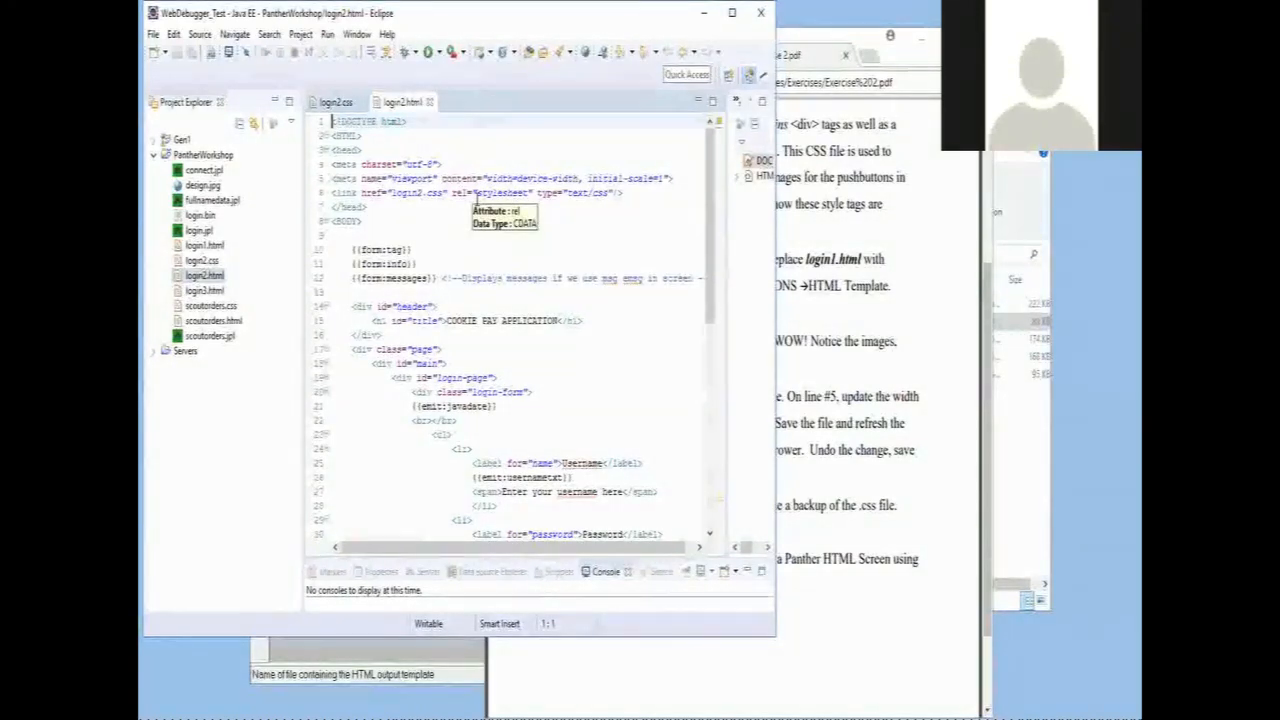
Return to the login2.css editor after checking login2.html's stylesheet link
{"action": "left_click", "coordinate": [335, 102]}
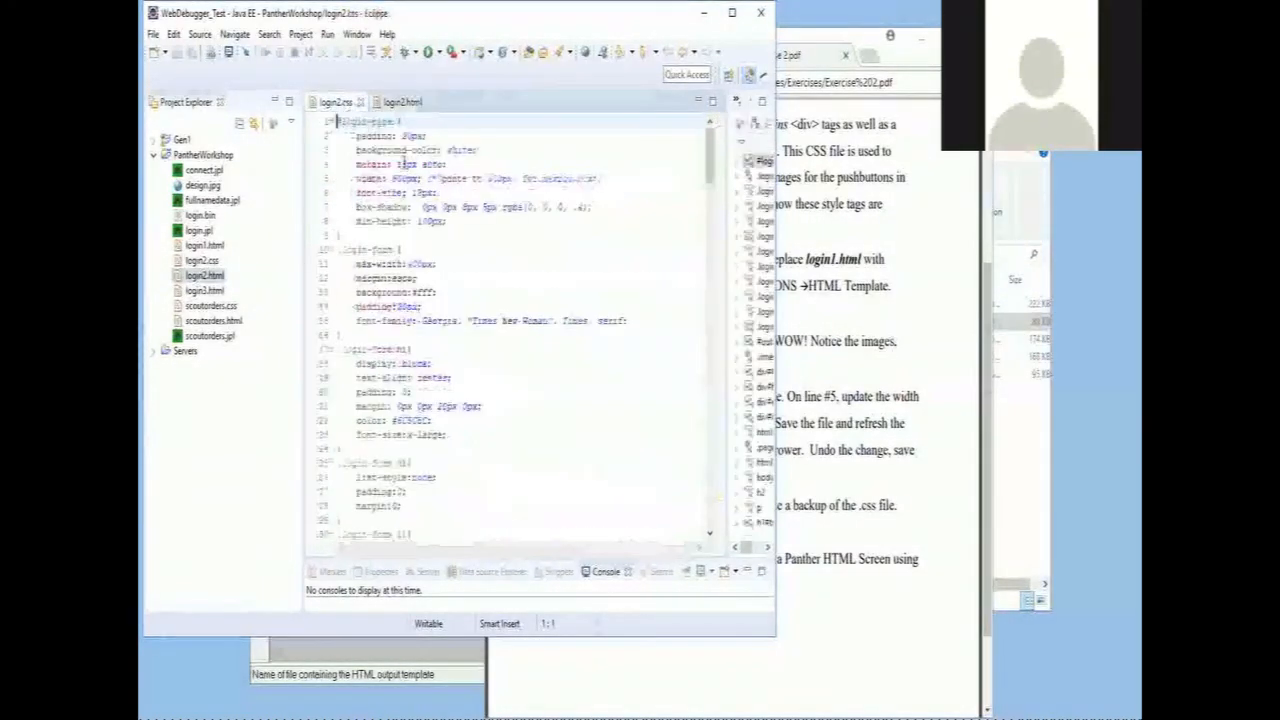